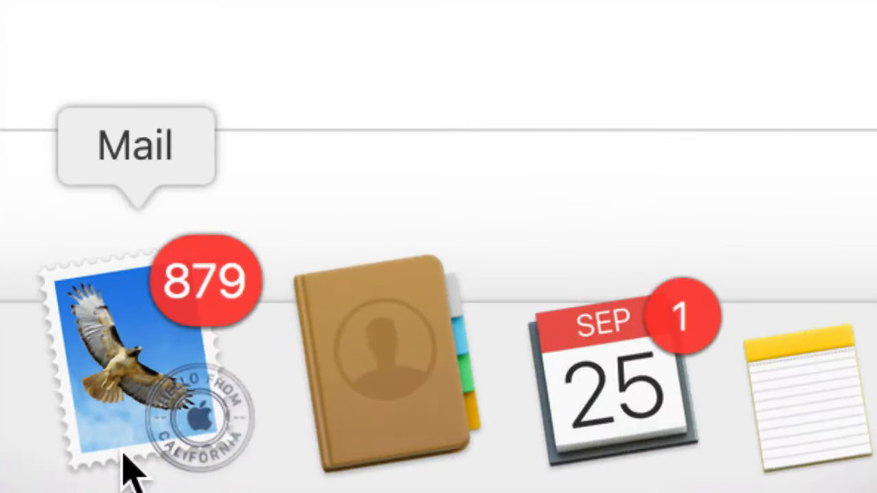
Step: Launch Apple Mail from the Dock
click(137, 356)
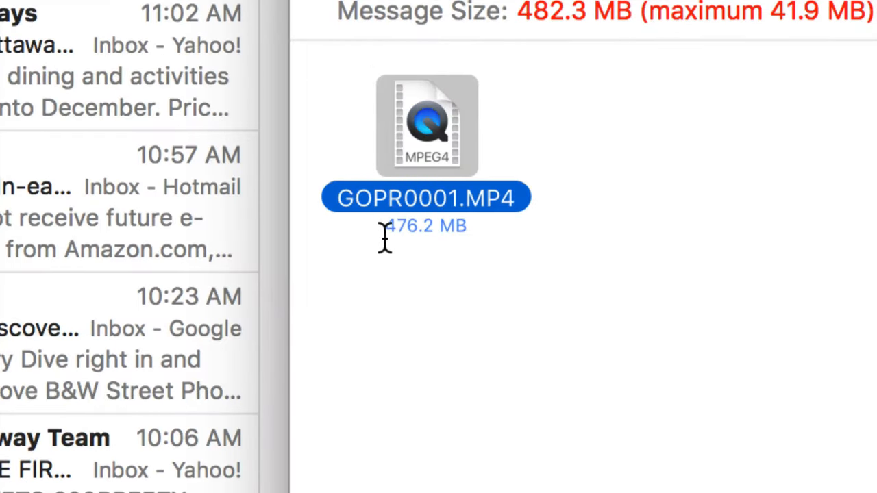
mouse_move(452, 236)
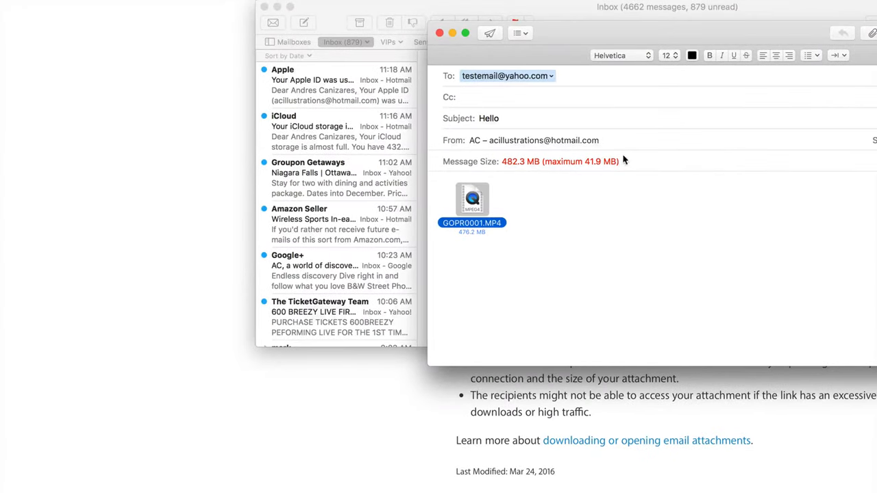
mouse_move(580, 173)
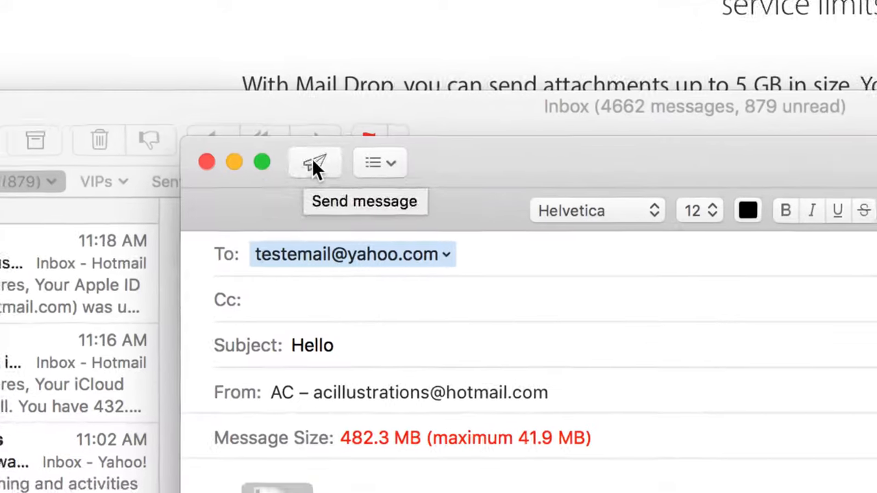
Step: Send the message with the 476 MB video to bring up the Mail Drop prompt
click(315, 162)
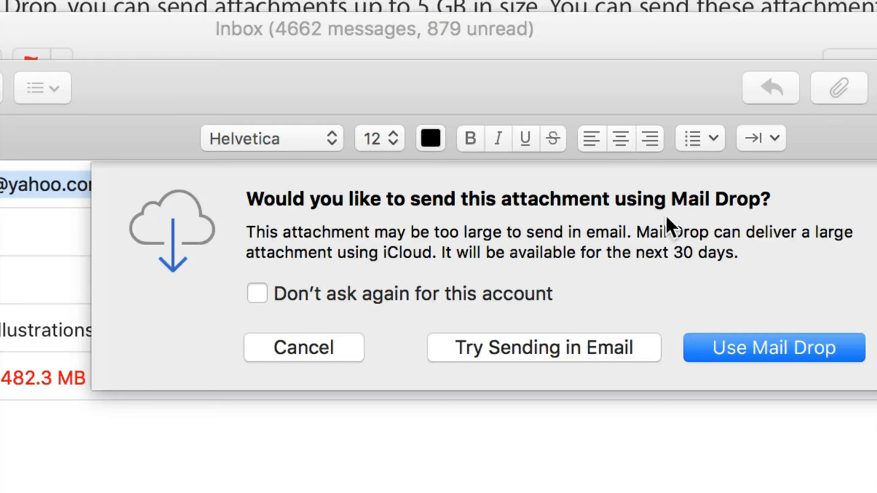
mouse_move(791, 207)
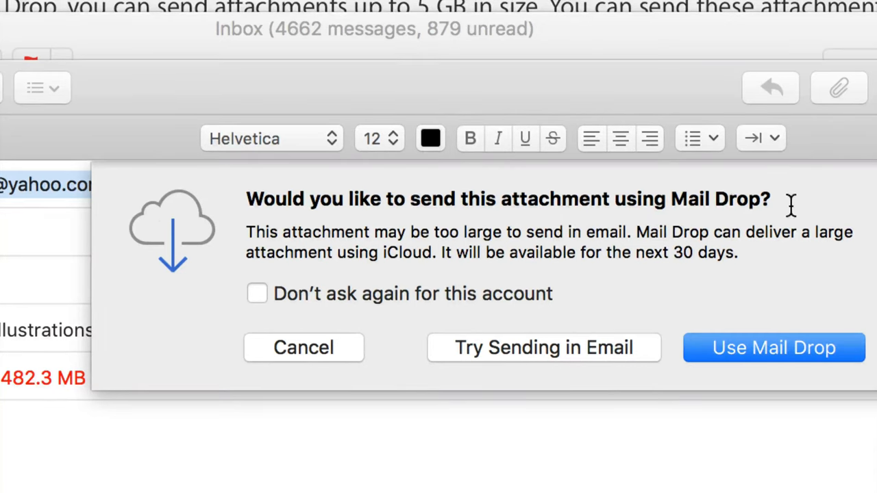
mouse_move(649, 363)
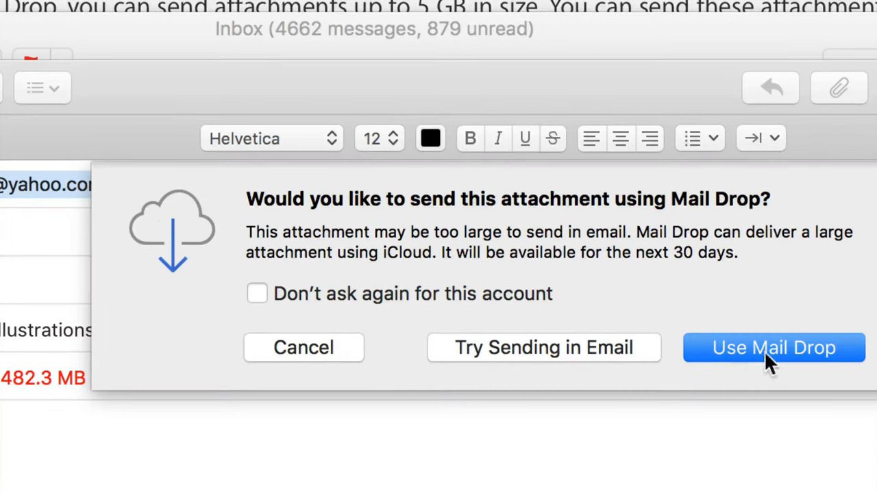
mouse_move(777, 360)
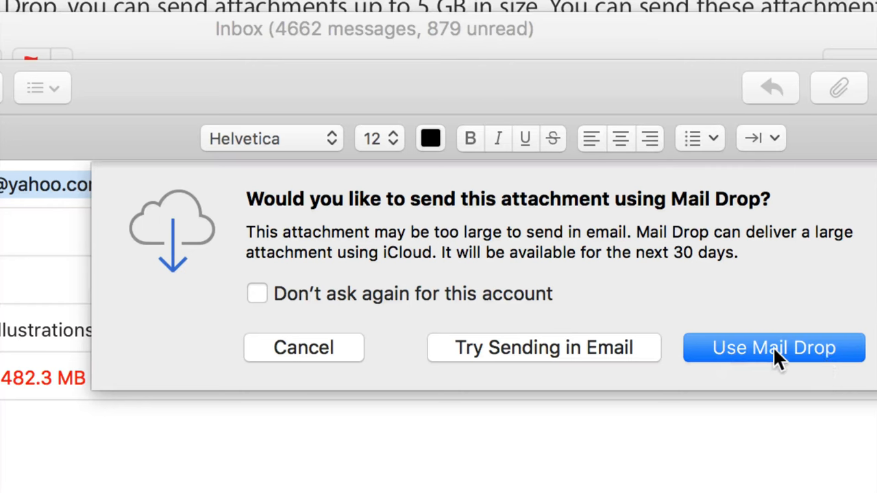